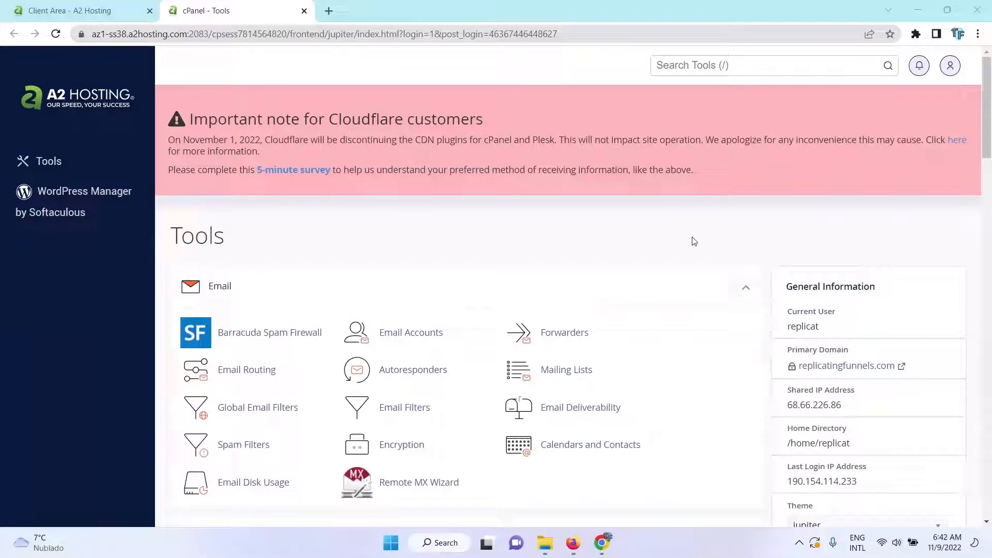
- Go to the PHP version and extension settings from the cPanel Tools page
scroll(down, 3)
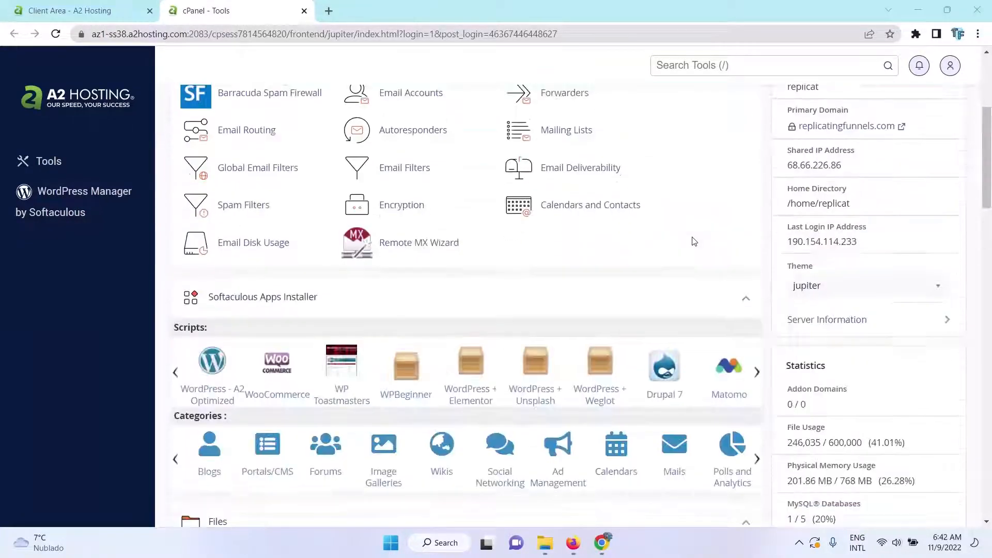
scroll(down, 3)
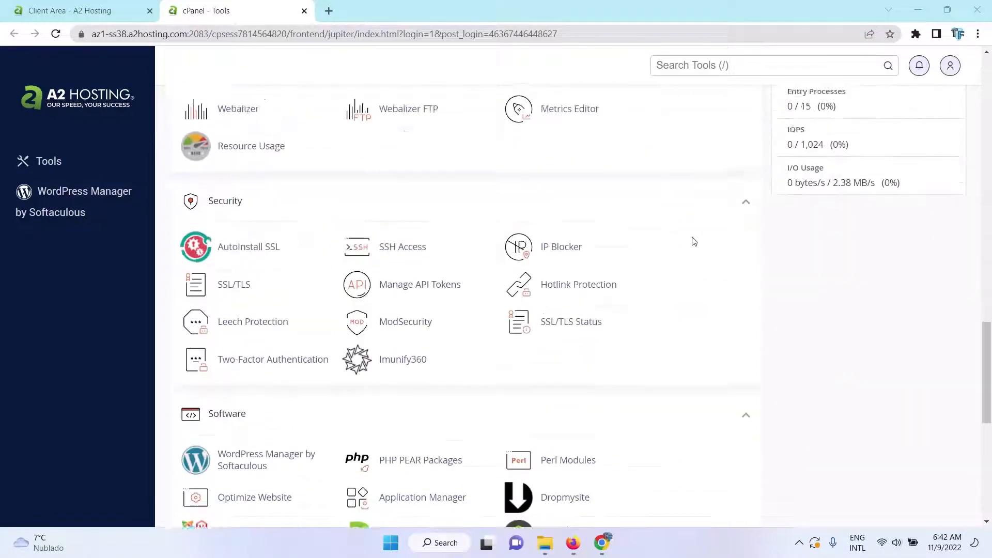
scroll(down, 3)
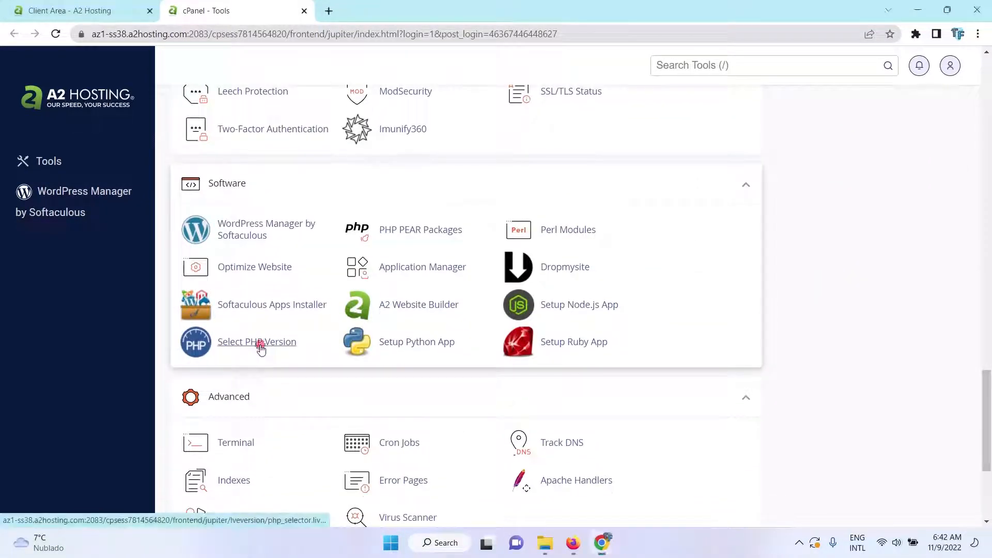
click(256, 341)
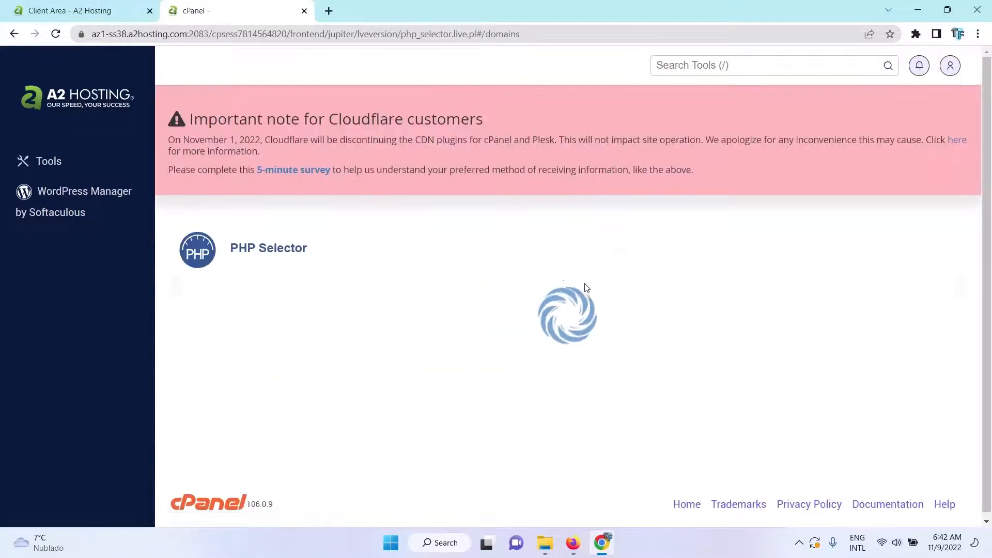
mouse_move(509, 271)
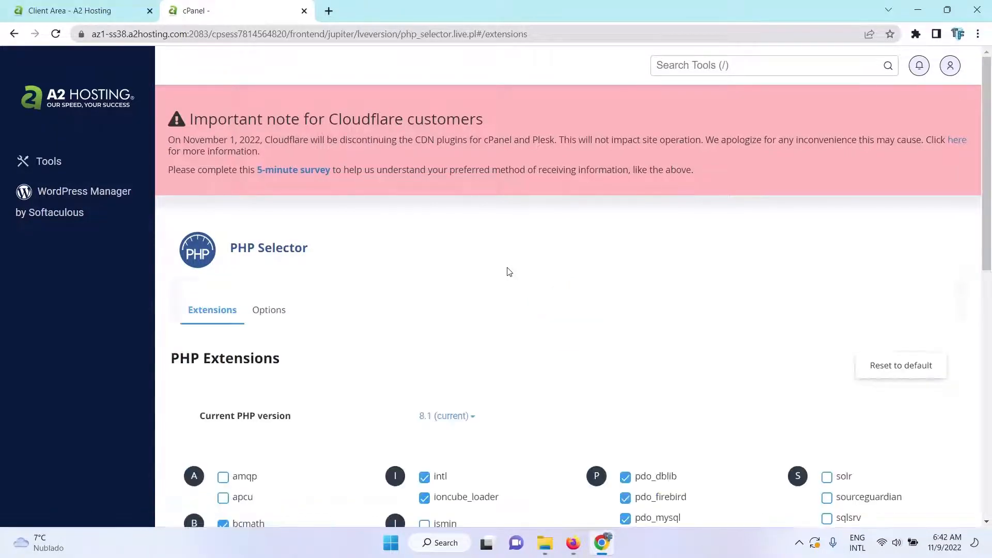
- Review the available PHP versions and toggle the ionCube loader extension off and back on
scroll(down, 3)
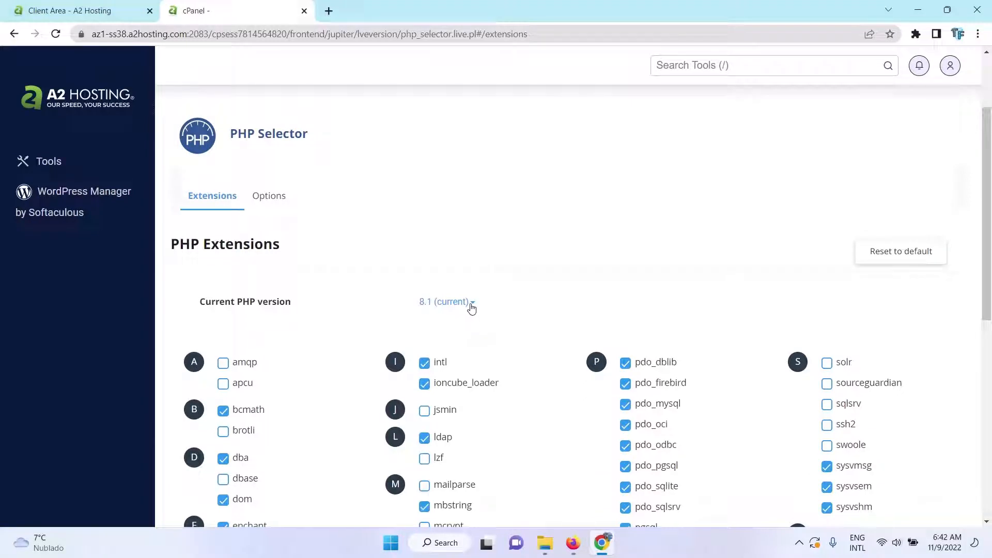
click(472, 302)
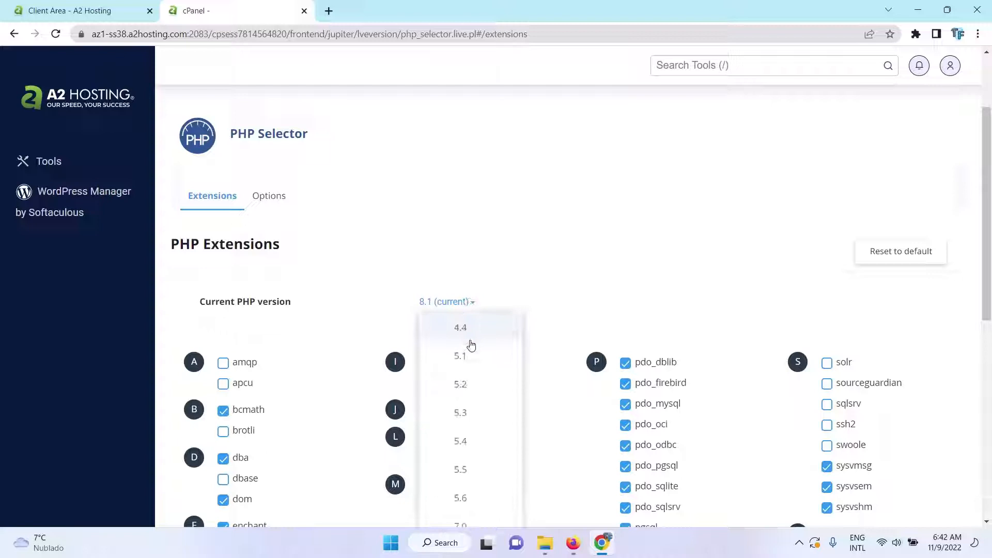
scroll(down, 3)
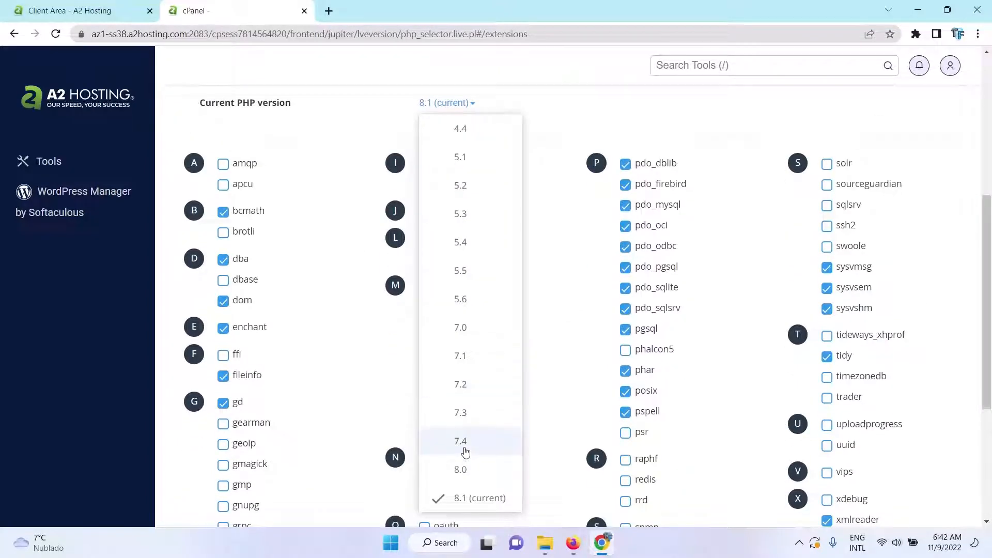
mouse_move(489, 463)
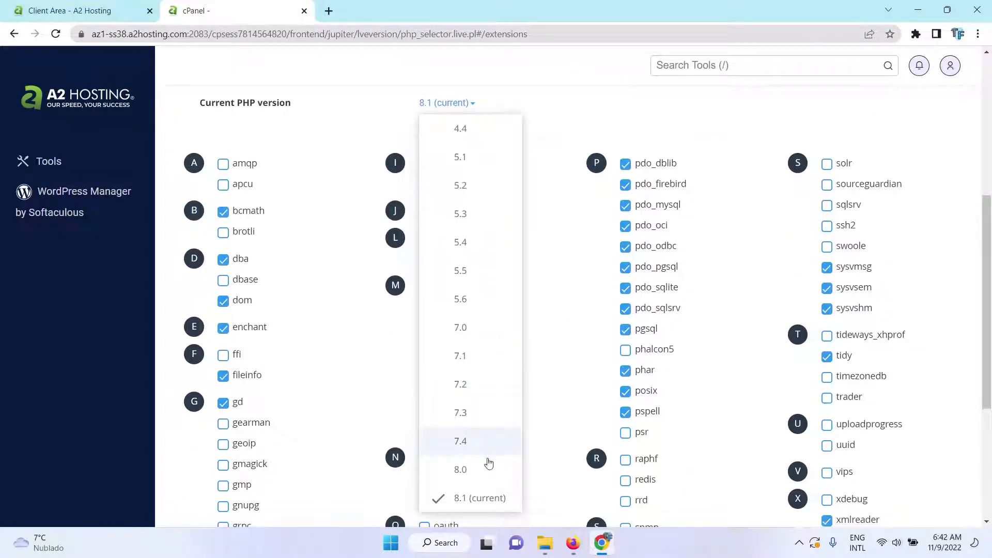
mouse_move(544, 151)
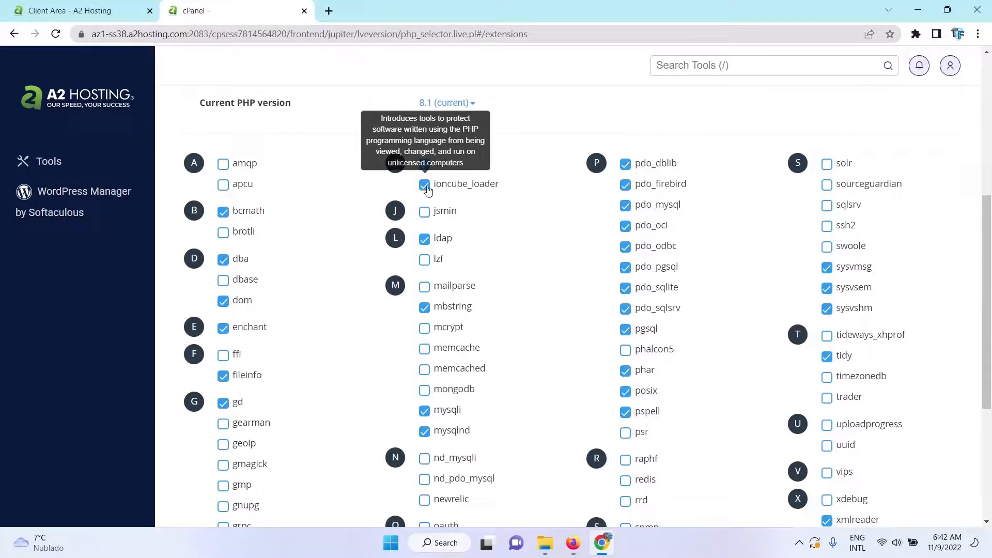
click(424, 184)
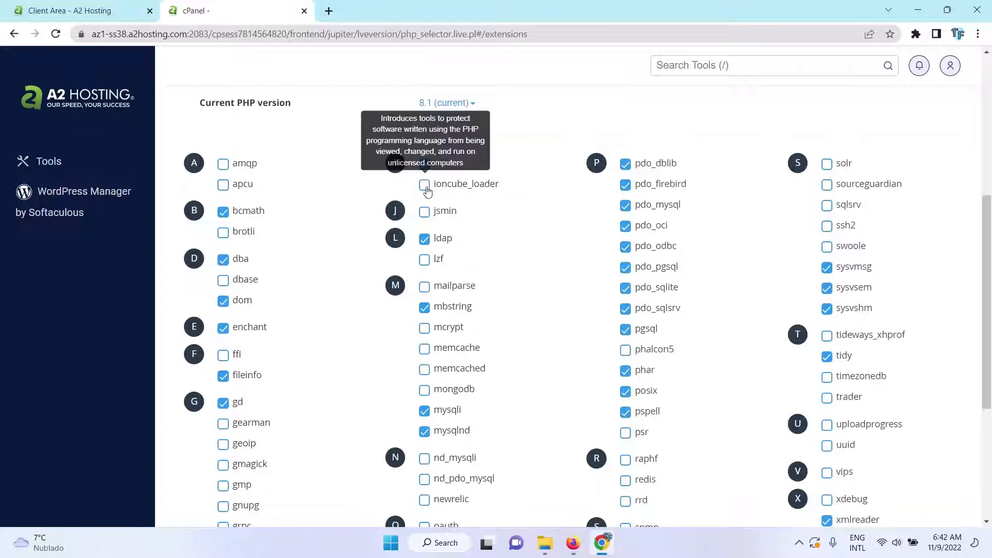
click(423, 184)
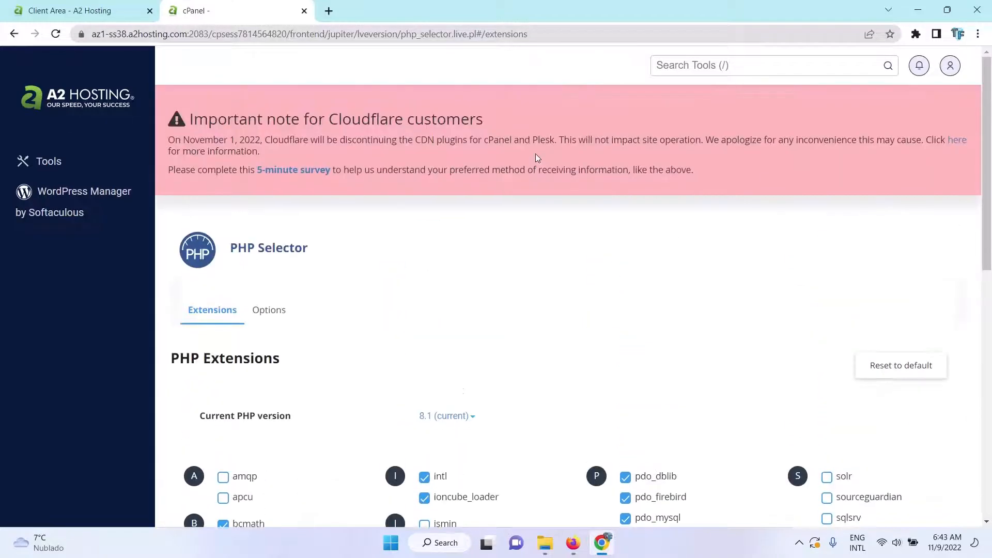
scroll(down, 3)
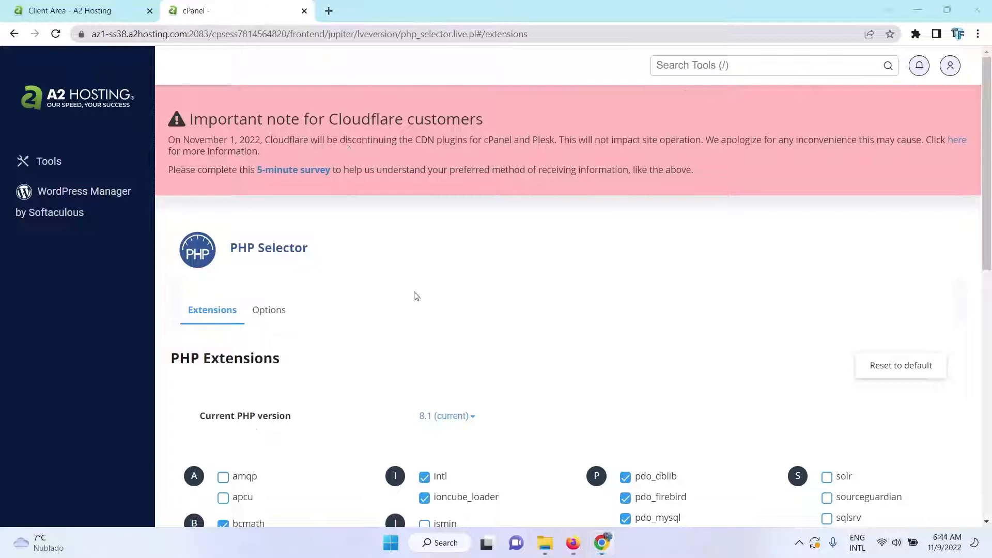
mouse_move(193, 101)
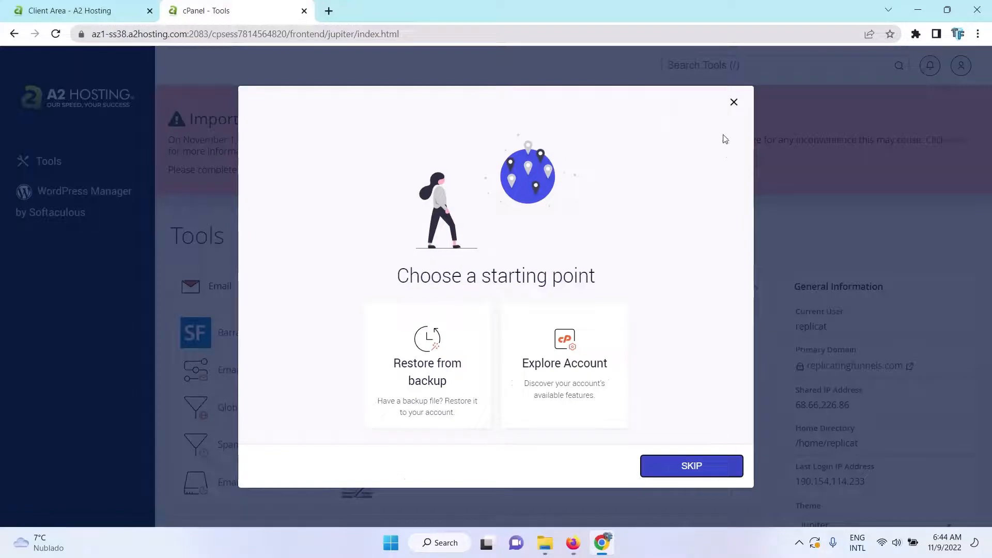
- Dismiss the starting point prompt and launch File Manager from the Files section
click(692, 465)
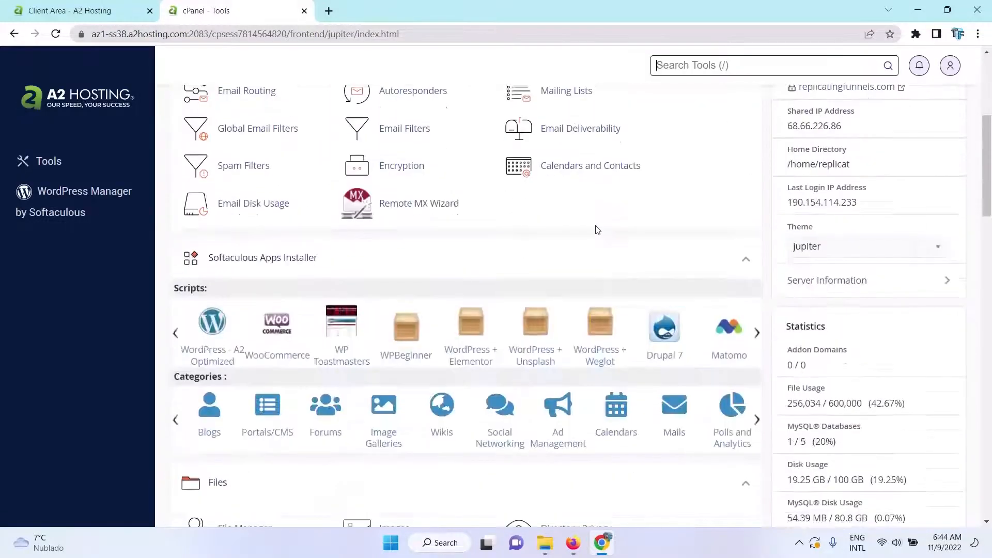
scroll(down, 3)
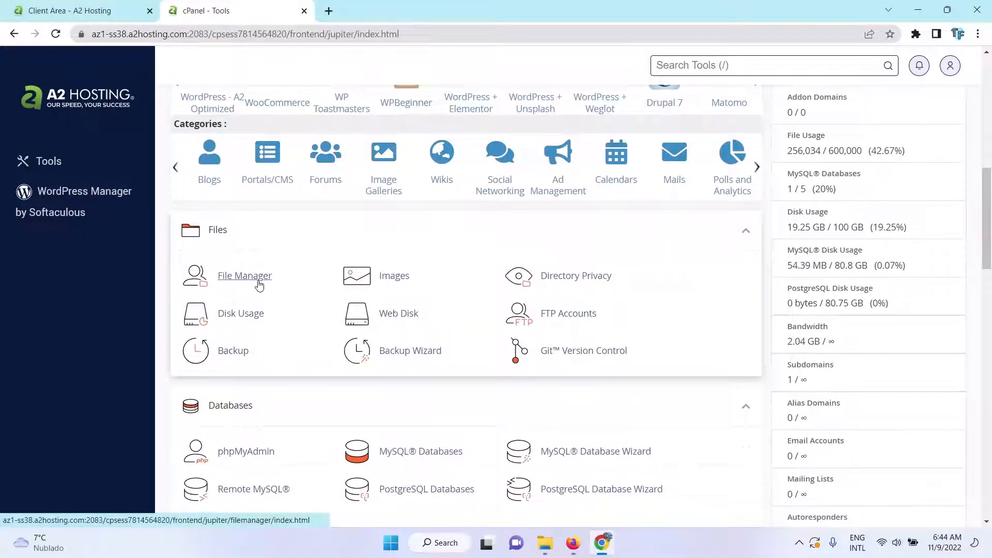
click(244, 275)
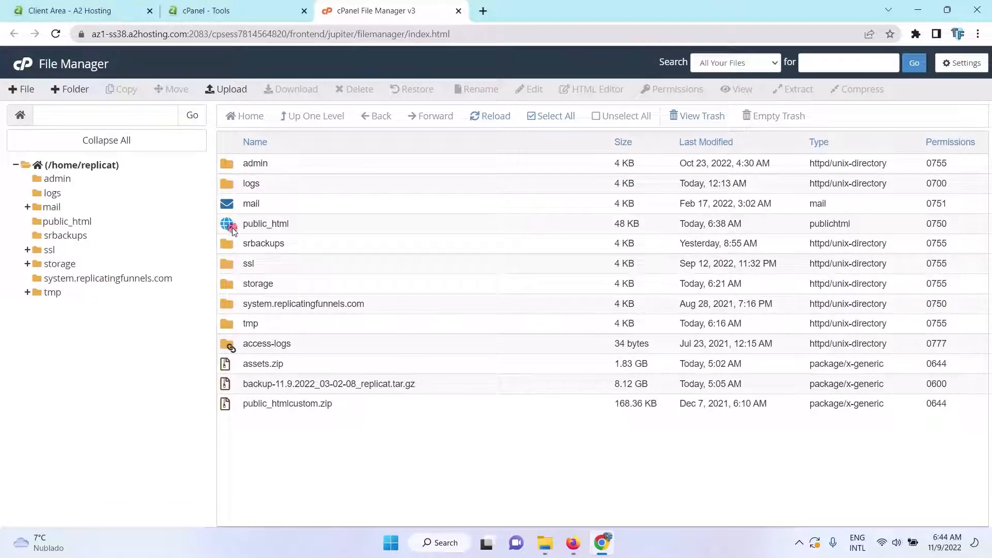
- Upload install.zip from Downloads into the empty public_html folder and return to its listing
double_click(265, 223)
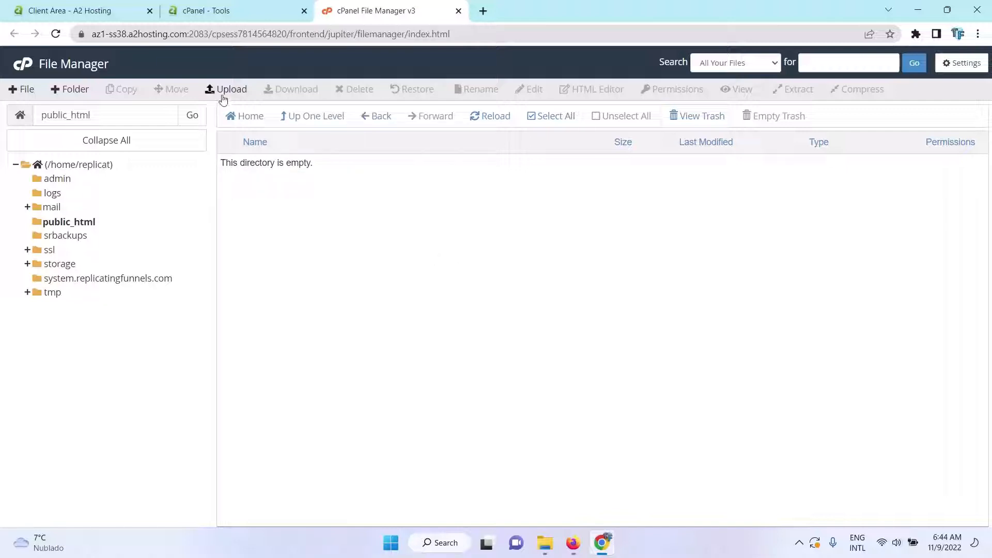
click(231, 89)
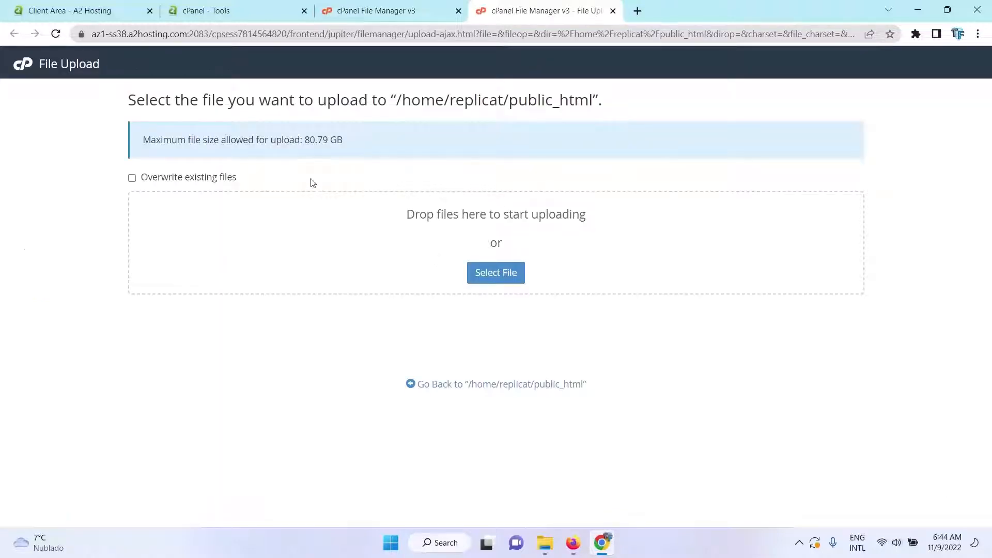
click(496, 273)
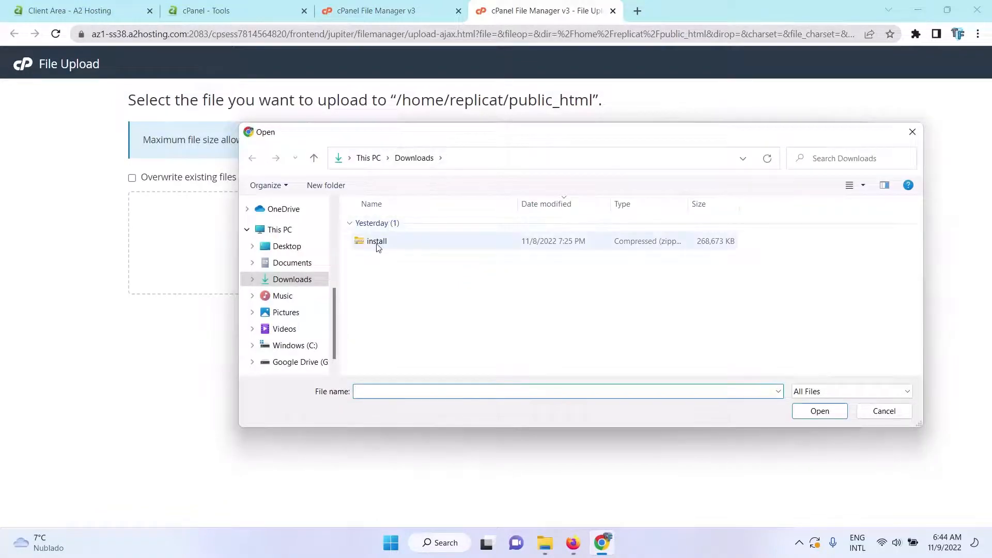
double_click(376, 241)
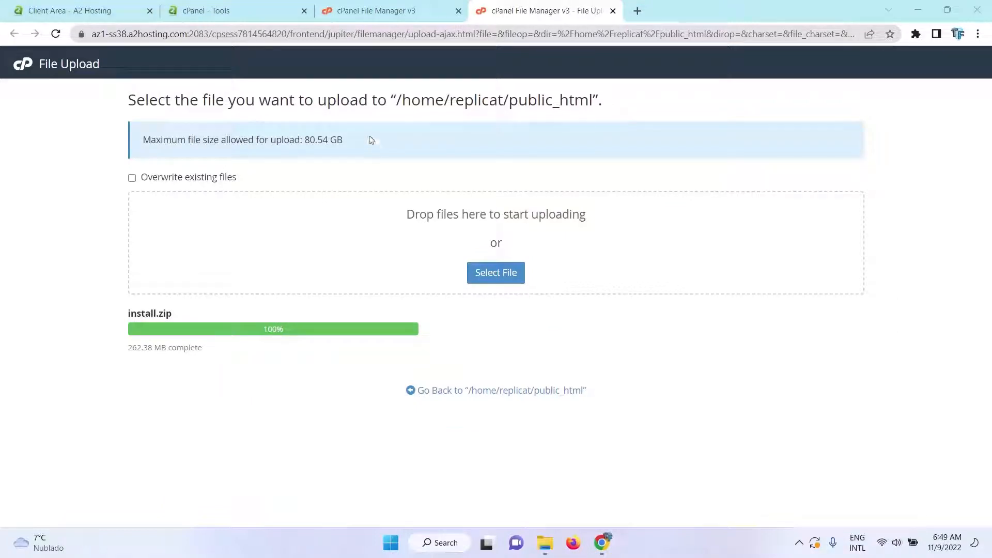
click(372, 10)
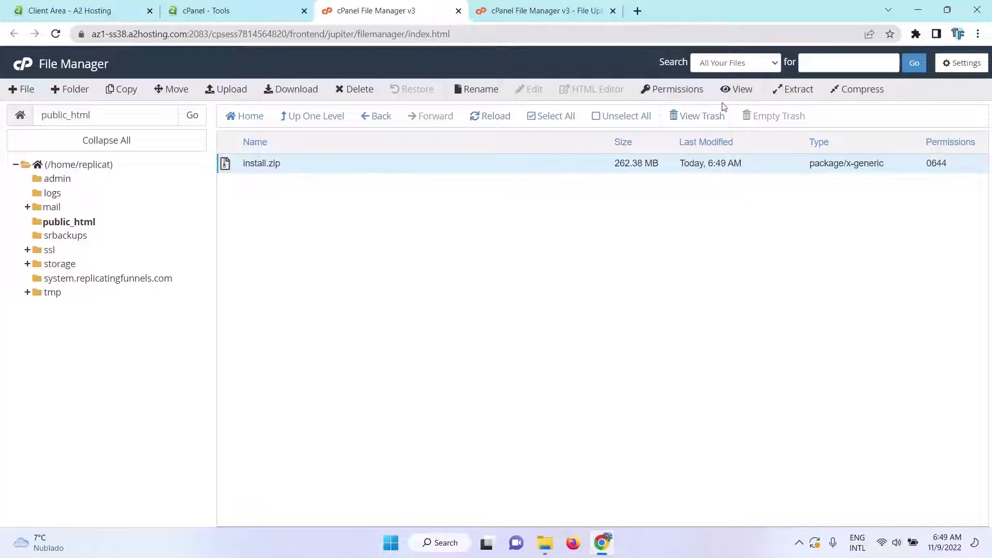
- Extract install.zip into public_html and close the extraction results
click(798, 88)
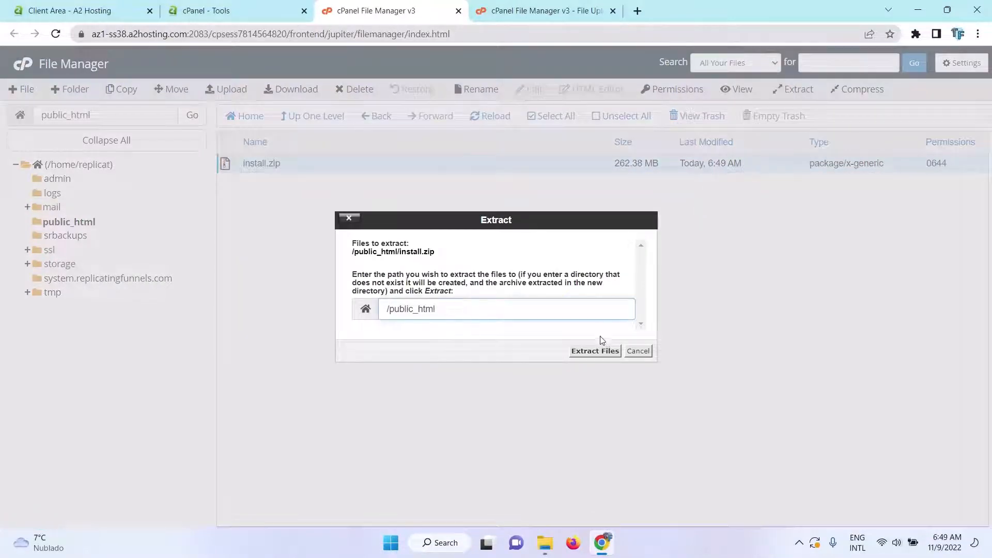
click(595, 351)
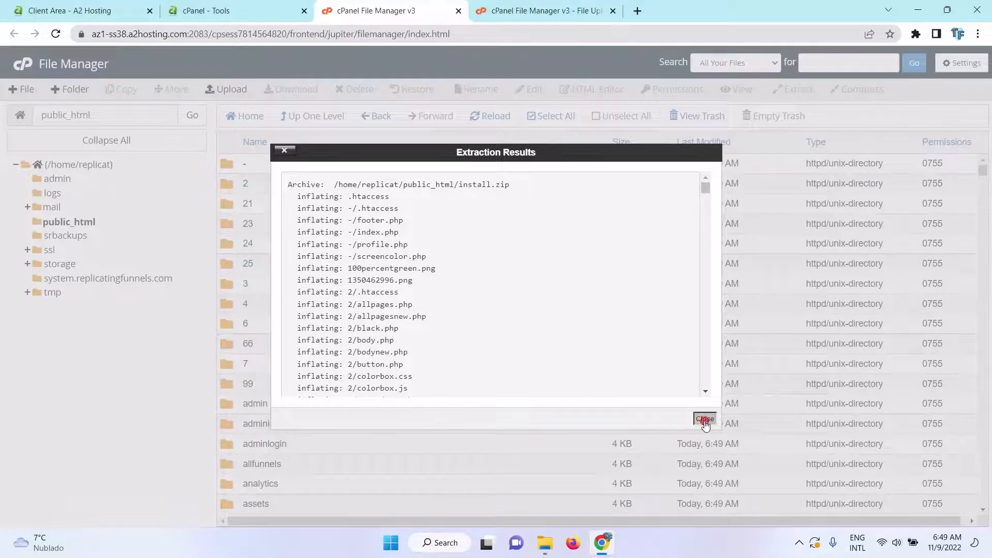
click(705, 420)
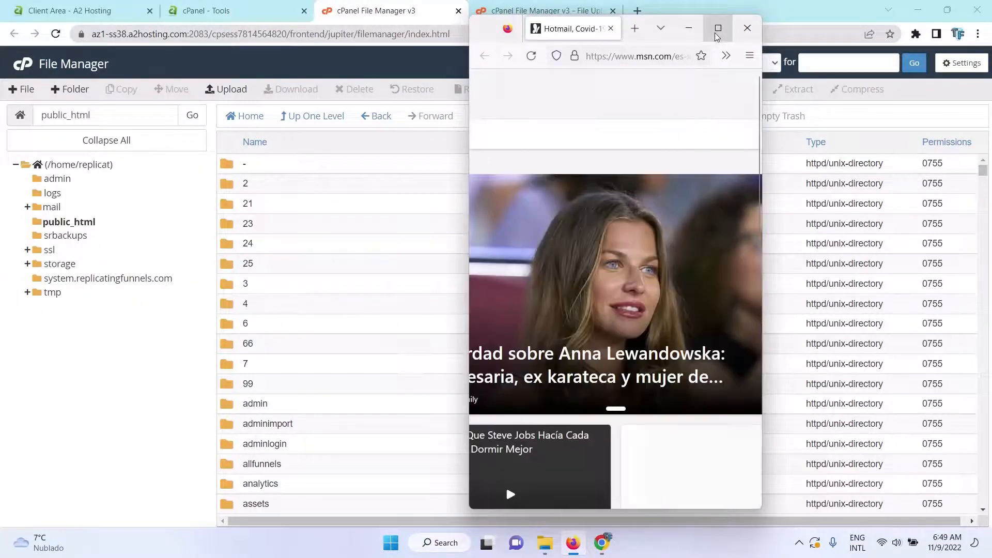
- Maximize Firefox, accept the installer's terms and conditions and begin installation
click(717, 28)
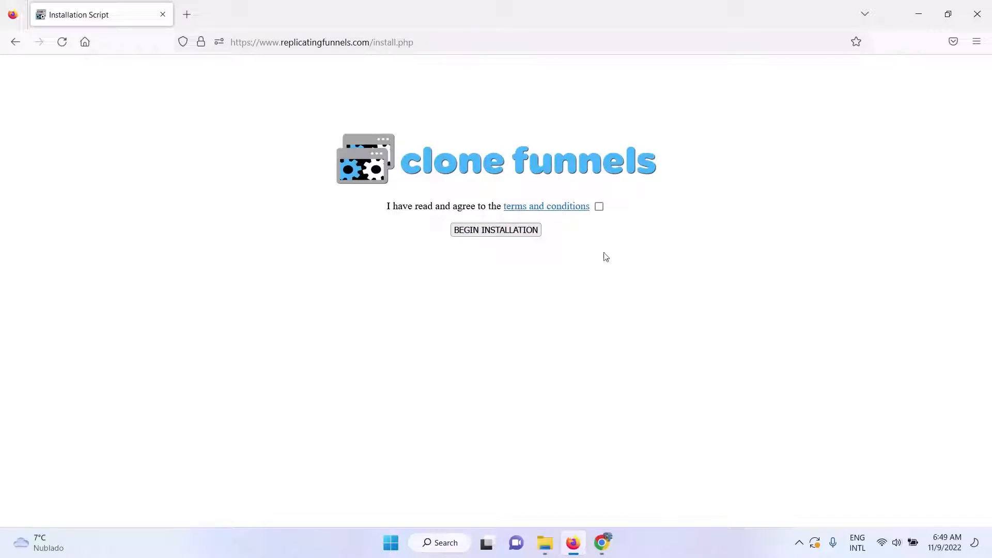
mouse_move(600, 213)
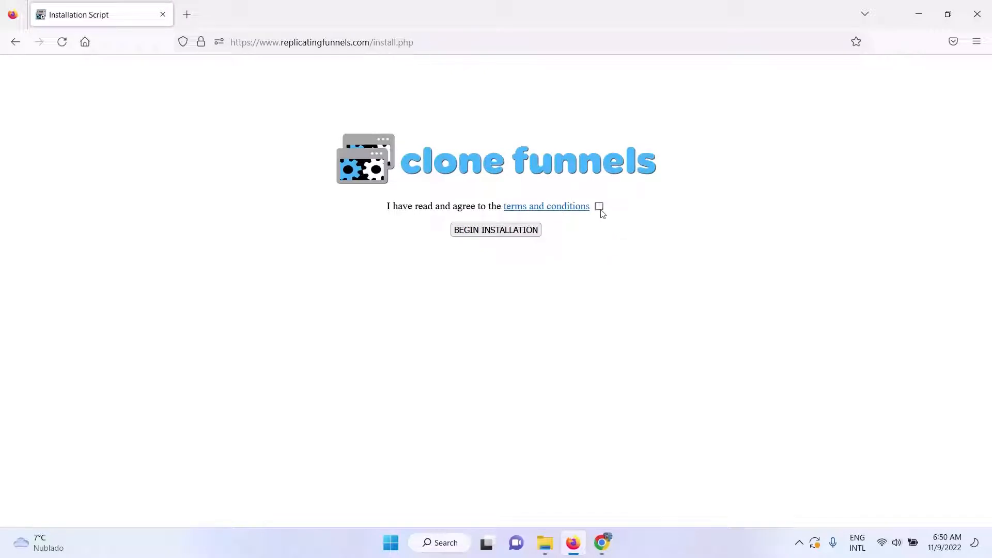
click(600, 205)
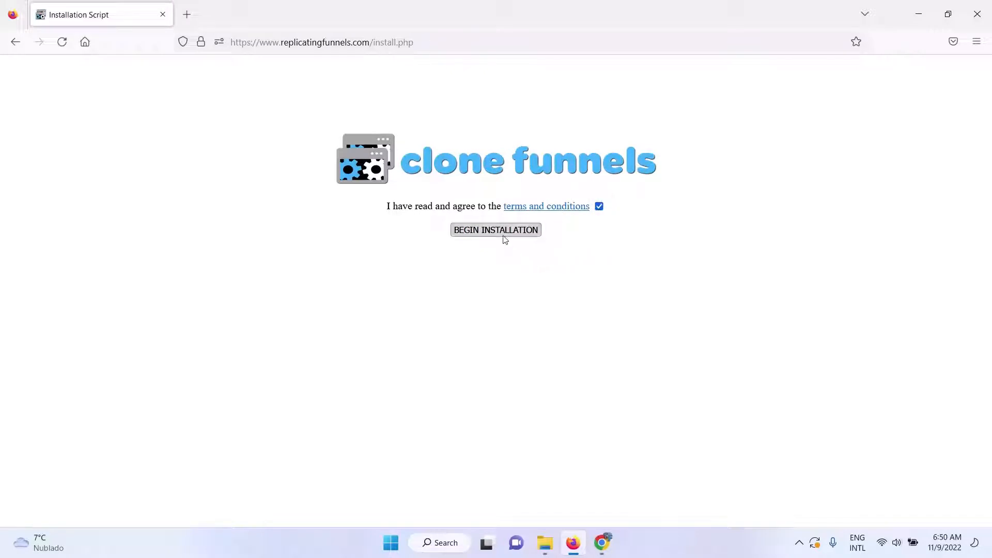
click(496, 229)
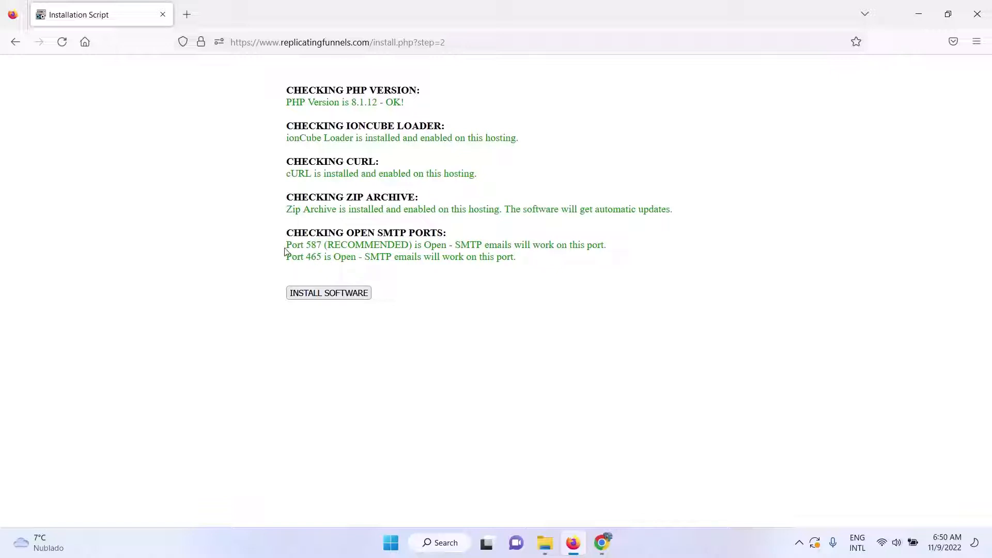
mouse_move(301, 246)
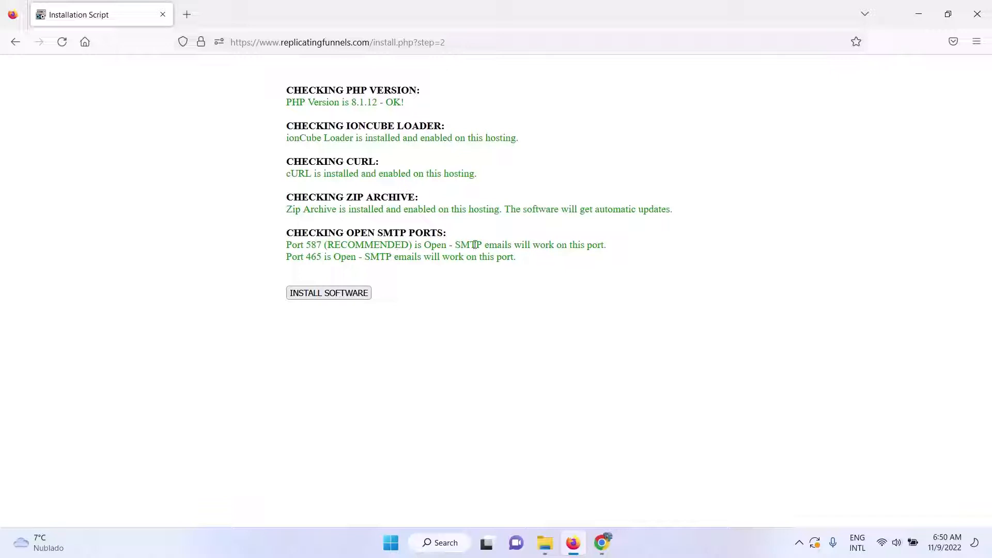
mouse_move(540, 259)
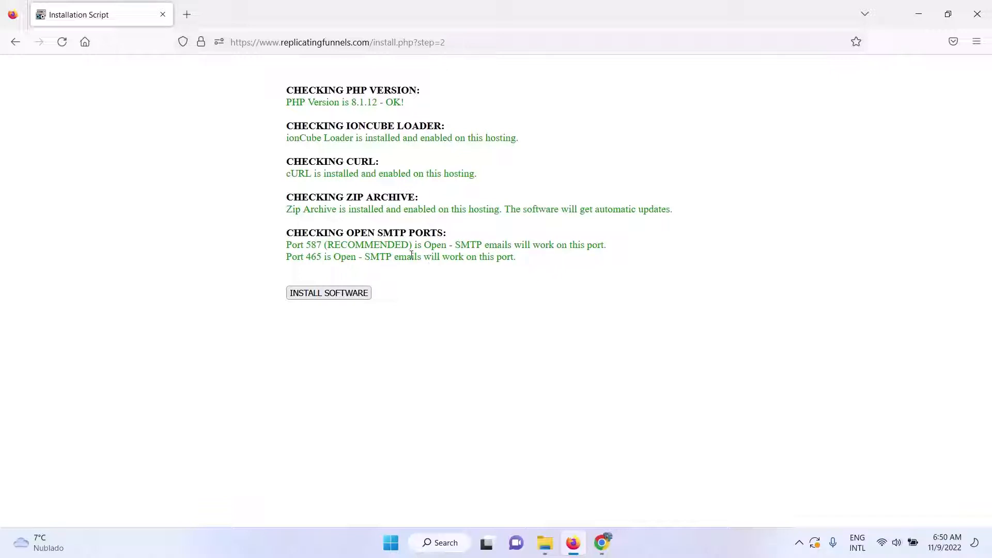
mouse_move(472, 303)
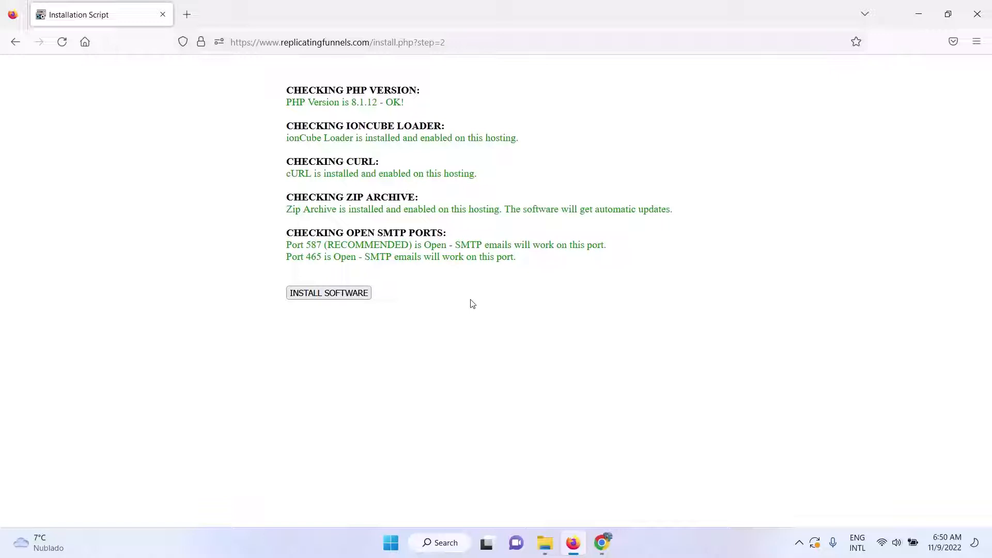
mouse_move(455, 300)
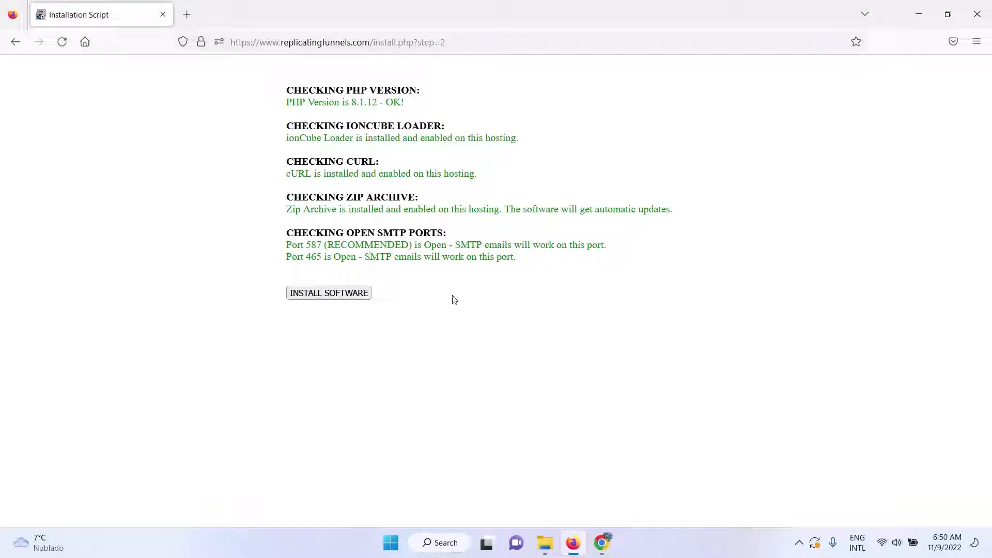
mouse_move(420, 275)
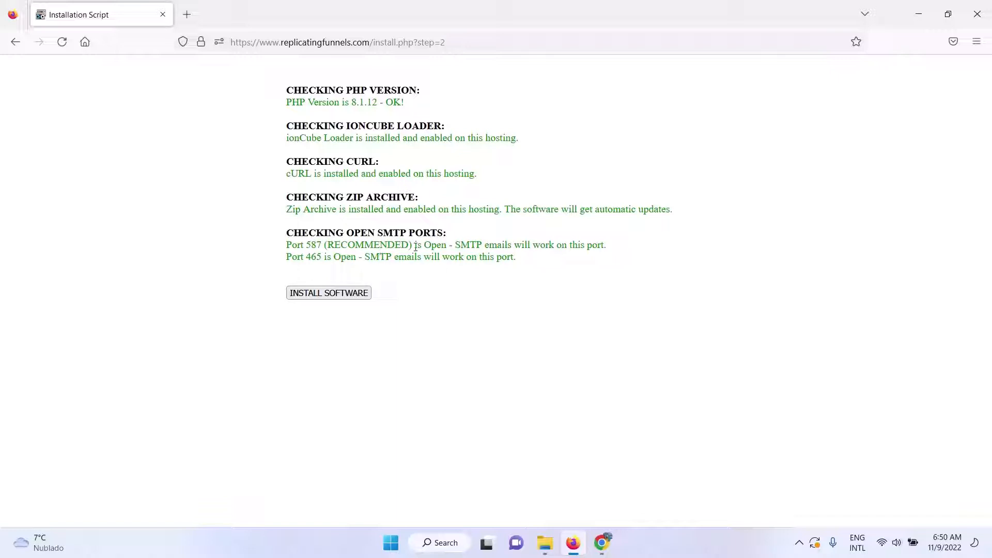
mouse_move(417, 318)
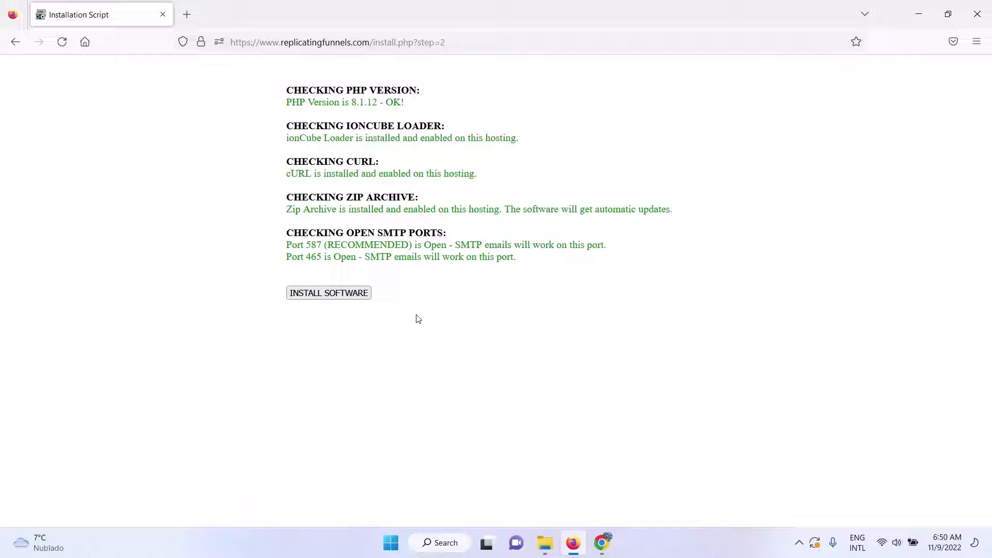
mouse_move(354, 111)
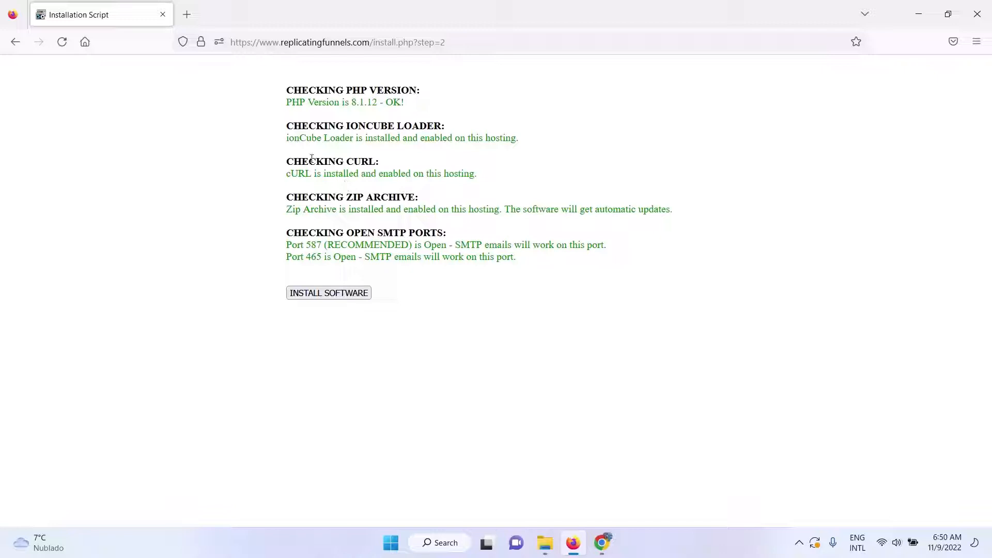
mouse_move(306, 151)
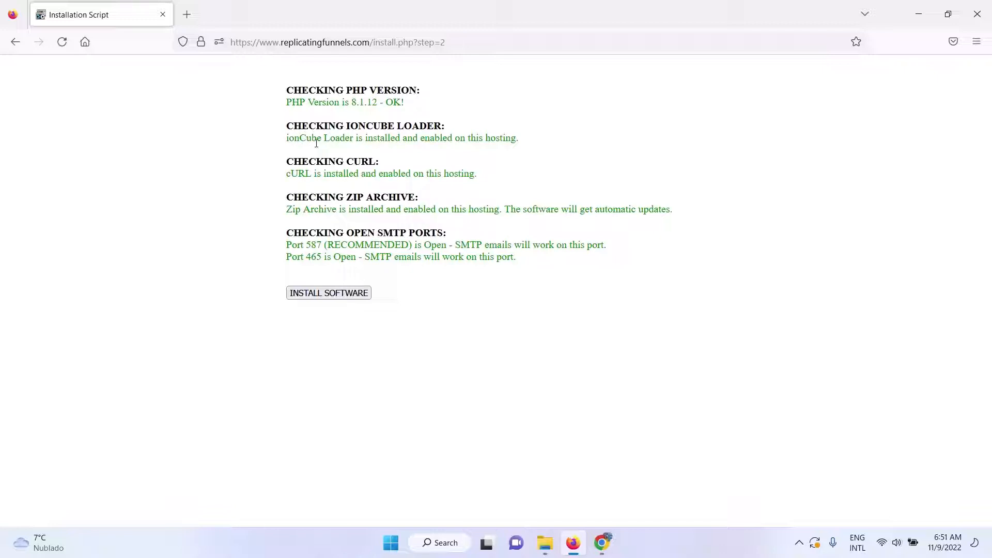
mouse_move(349, 106)
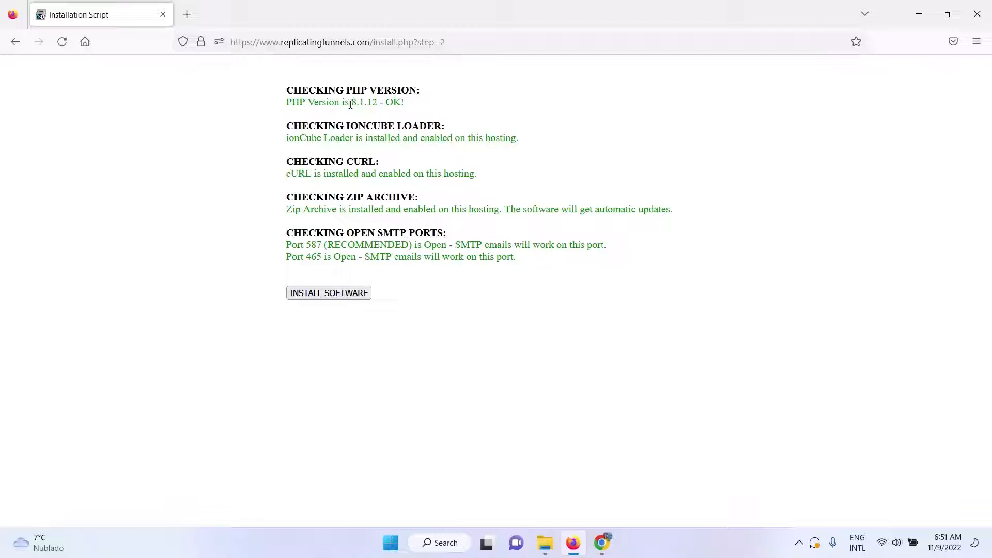
mouse_move(386, 196)
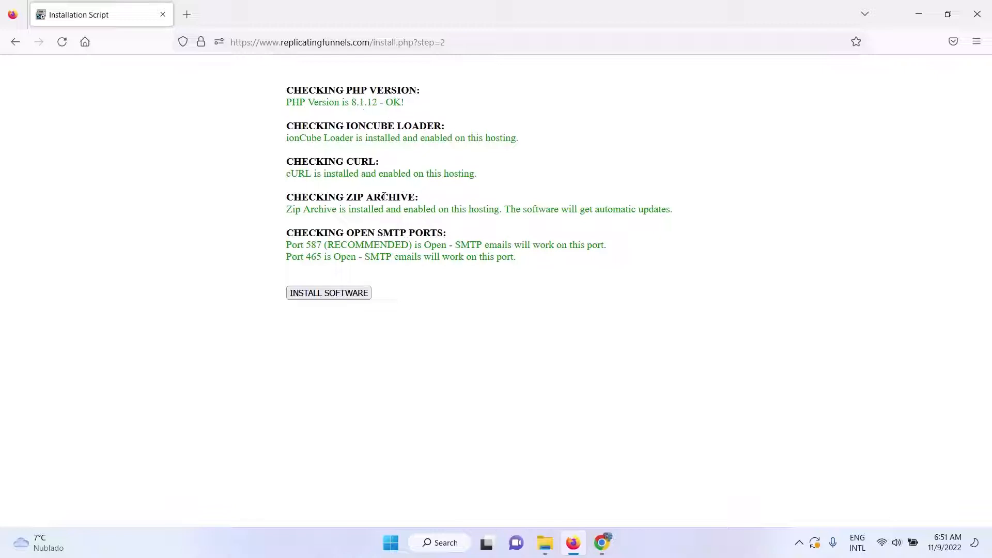
mouse_move(341, 107)
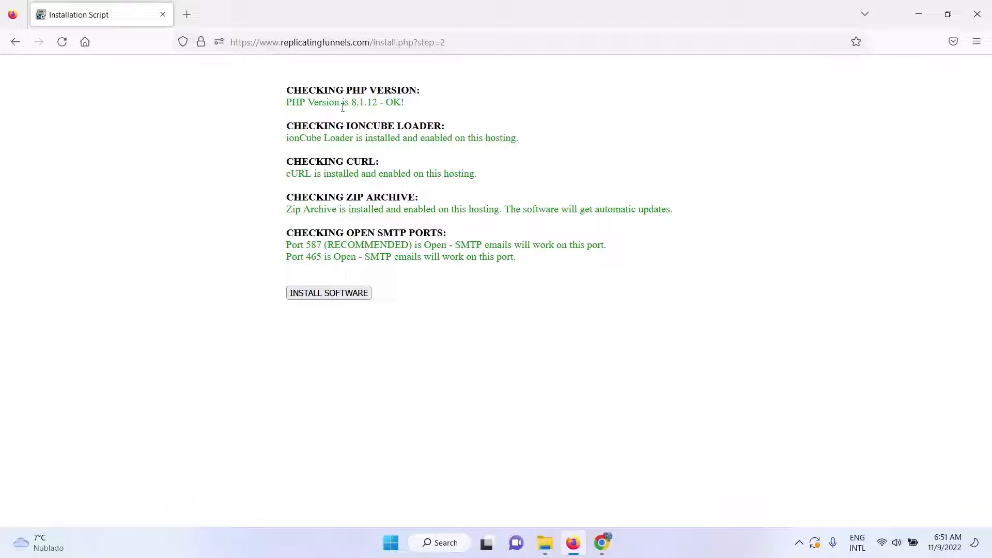
mouse_move(373, 123)
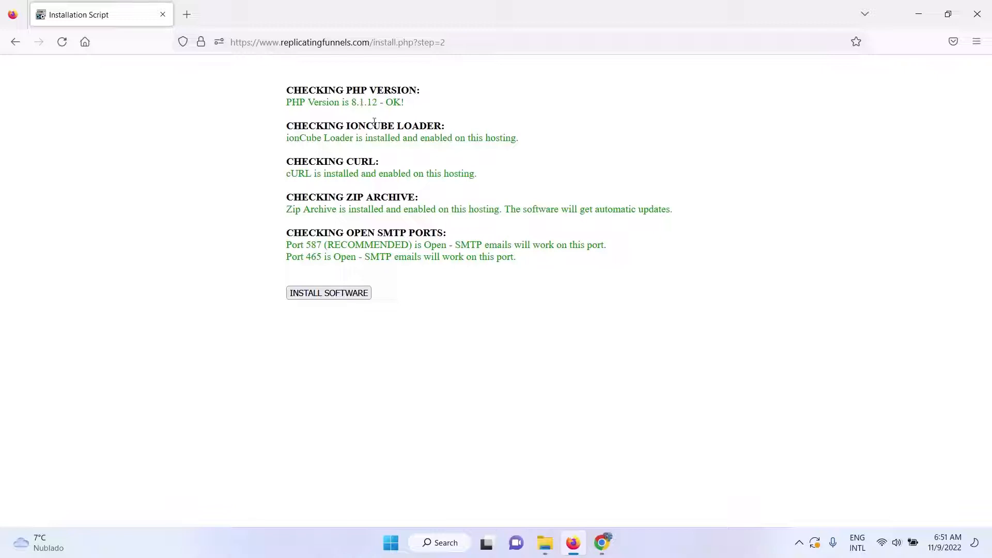
mouse_move(352, 105)
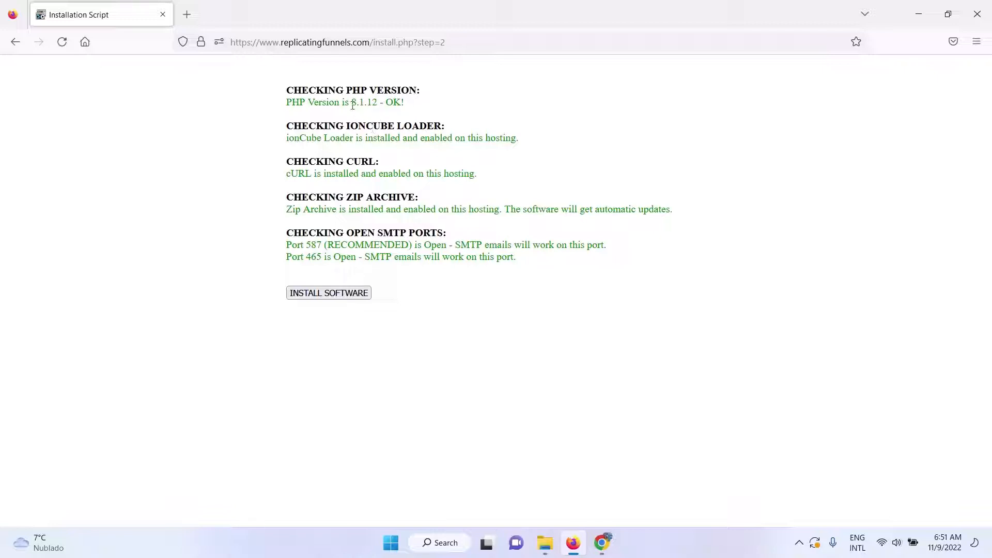
mouse_move(341, 122)
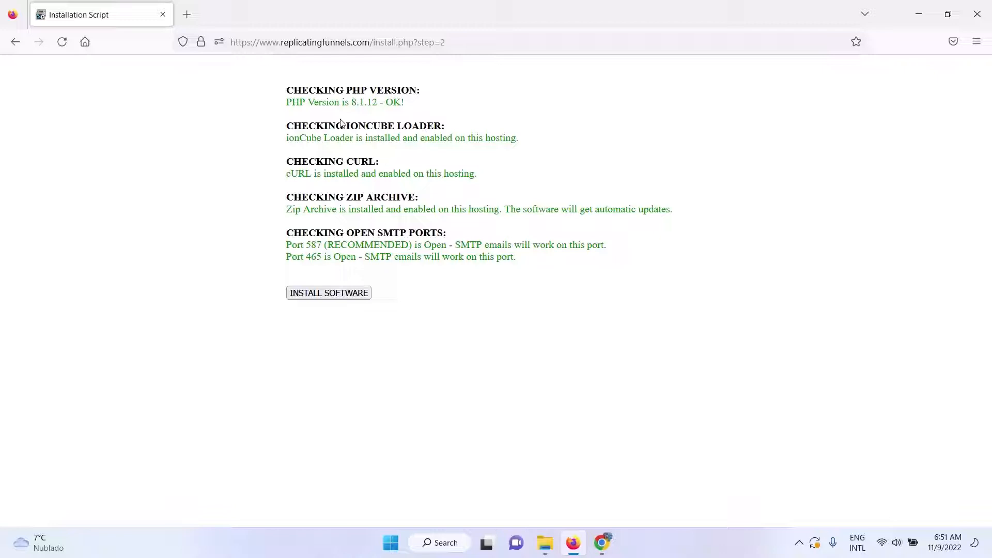
mouse_move(322, 245)
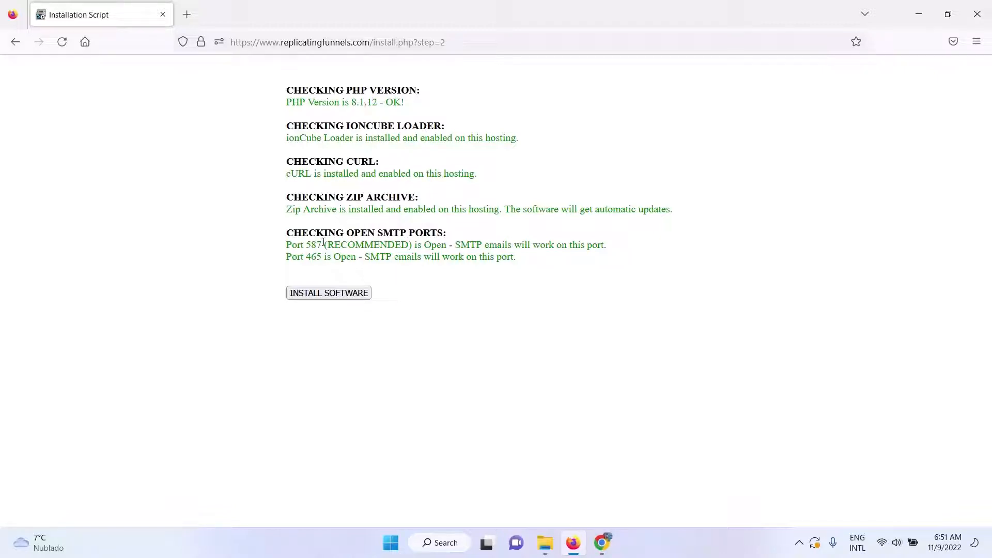
mouse_move(329, 305)
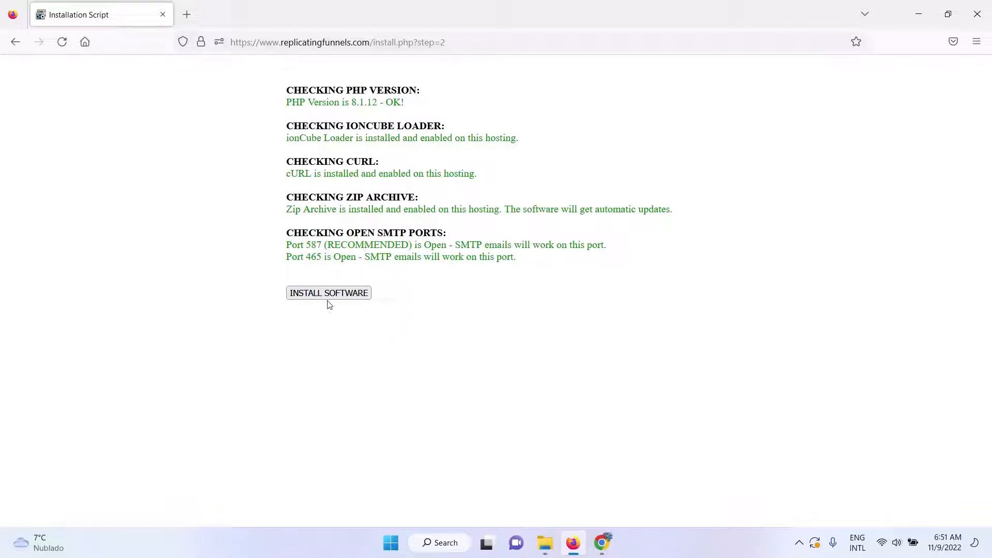
- Proceed past the passing requirement checks with Install Software
click(329, 294)
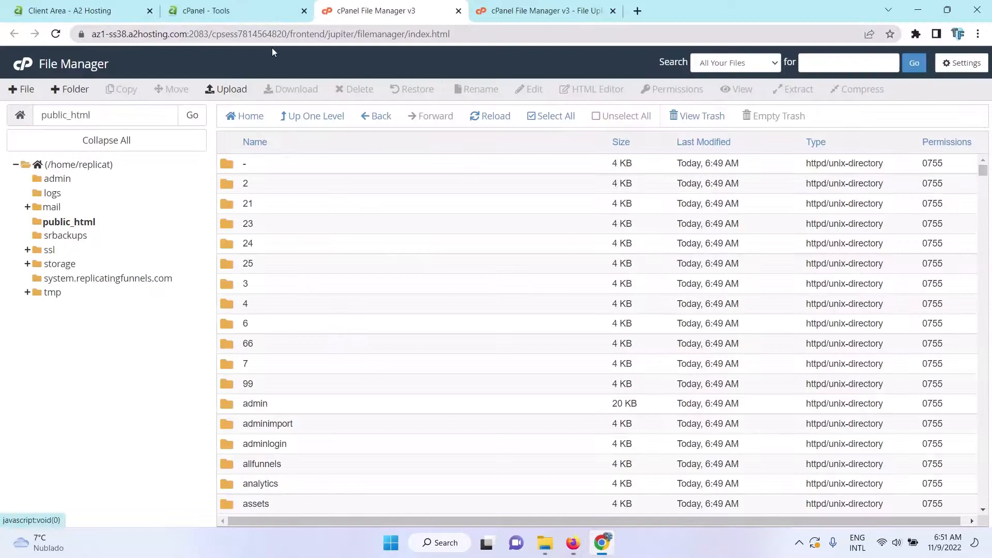
- Return to the cPanel Tools page and go to Select PHP Version under Software
click(210, 11)
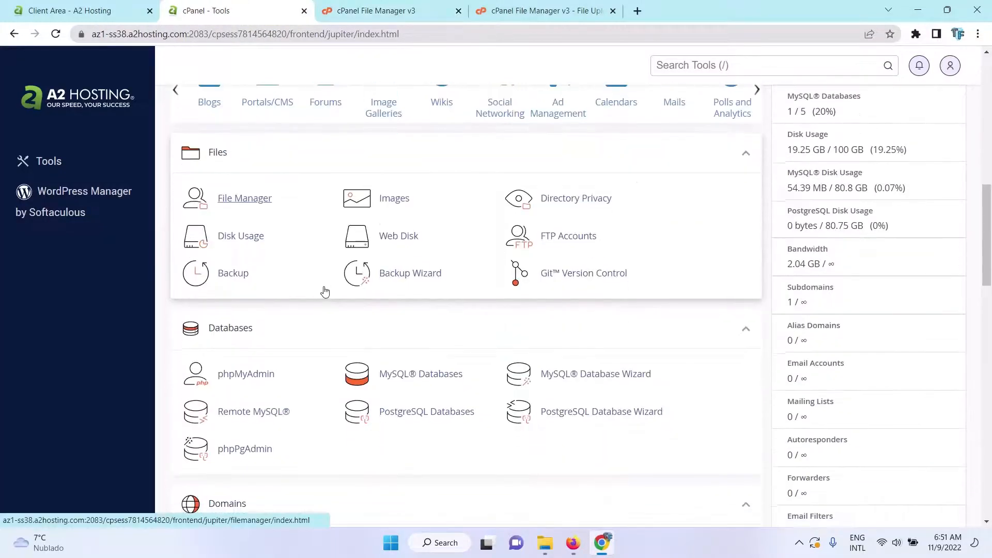
scroll(down, 3)
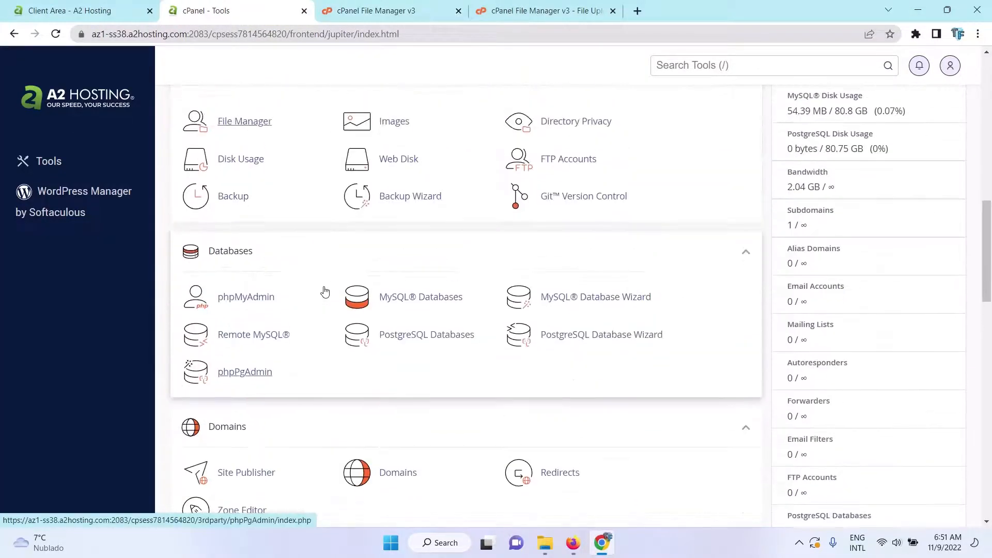
scroll(down, 3)
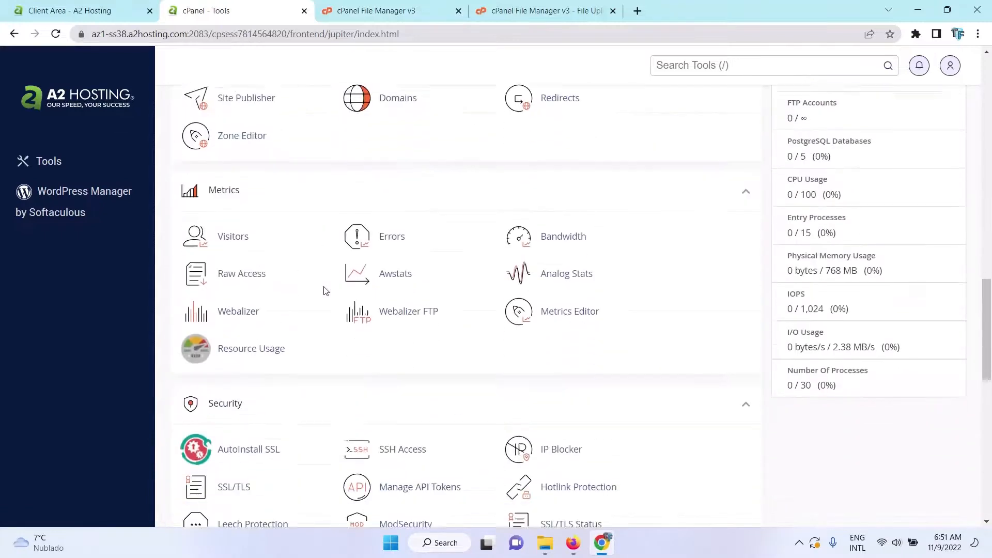
scroll(down, 3)
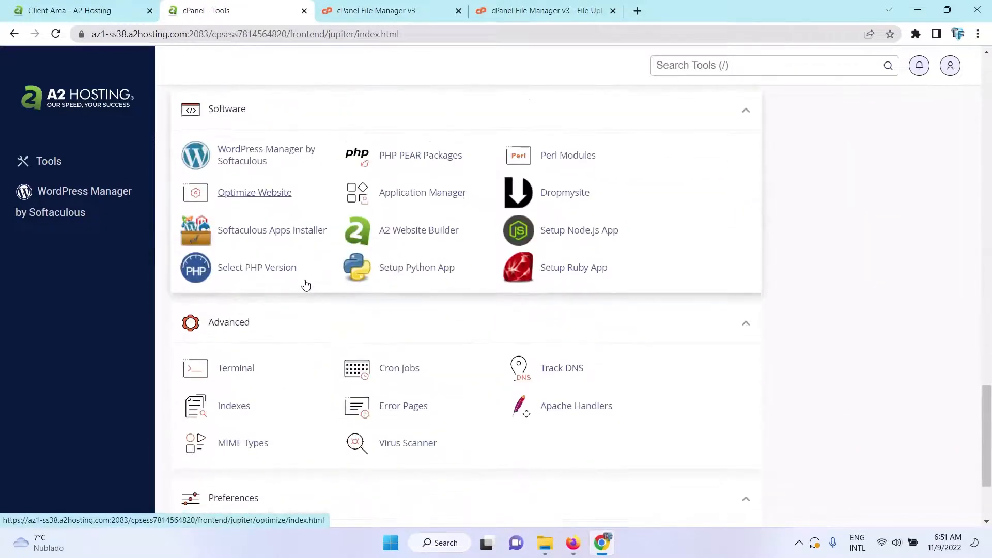
click(256, 266)
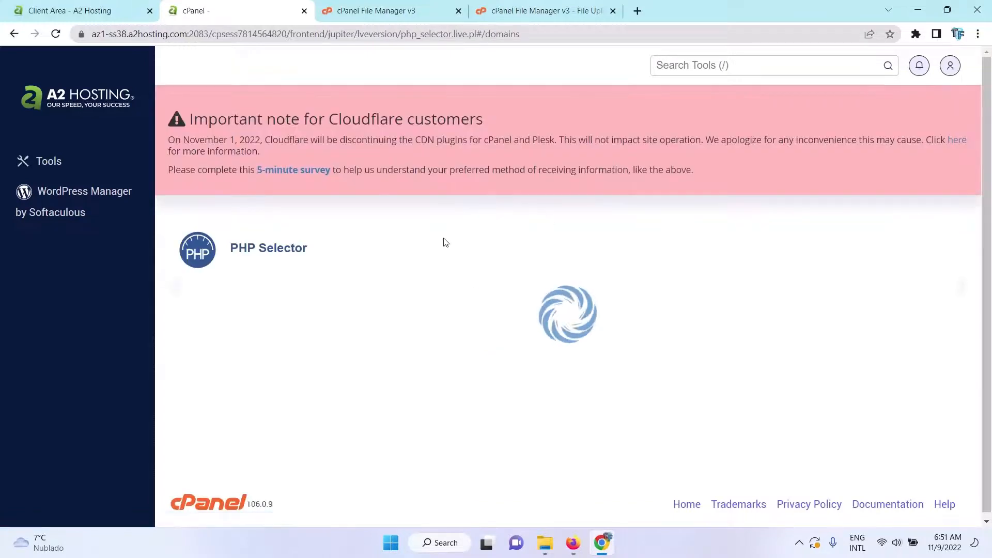
mouse_move(432, 279)
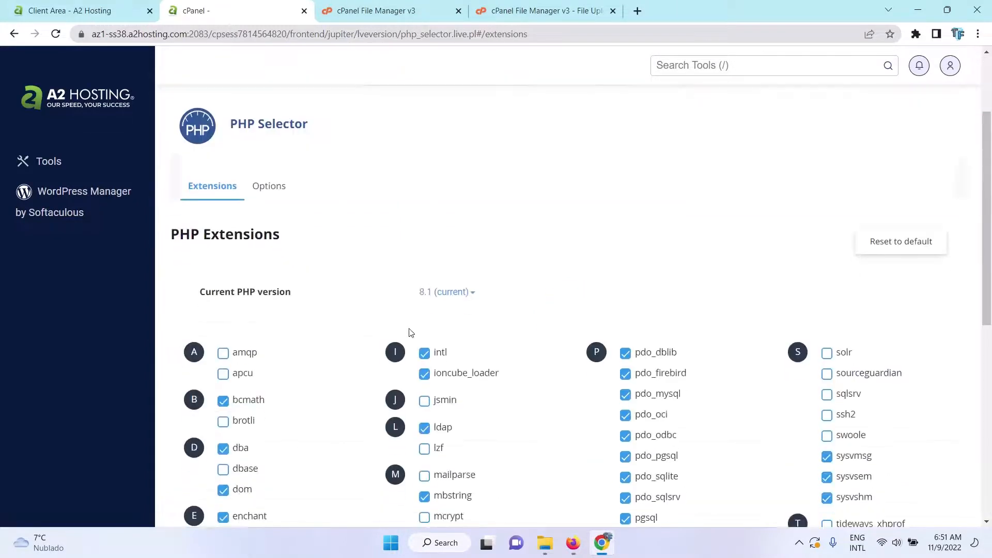
- In PHP Options untick display_errors, then head back to the installer page
click(269, 186)
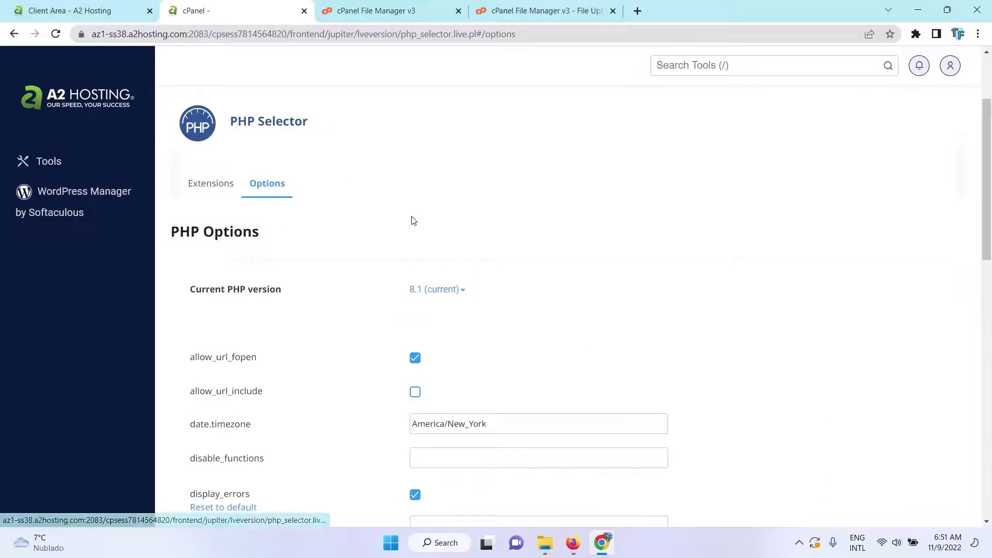
scroll(down, 3)
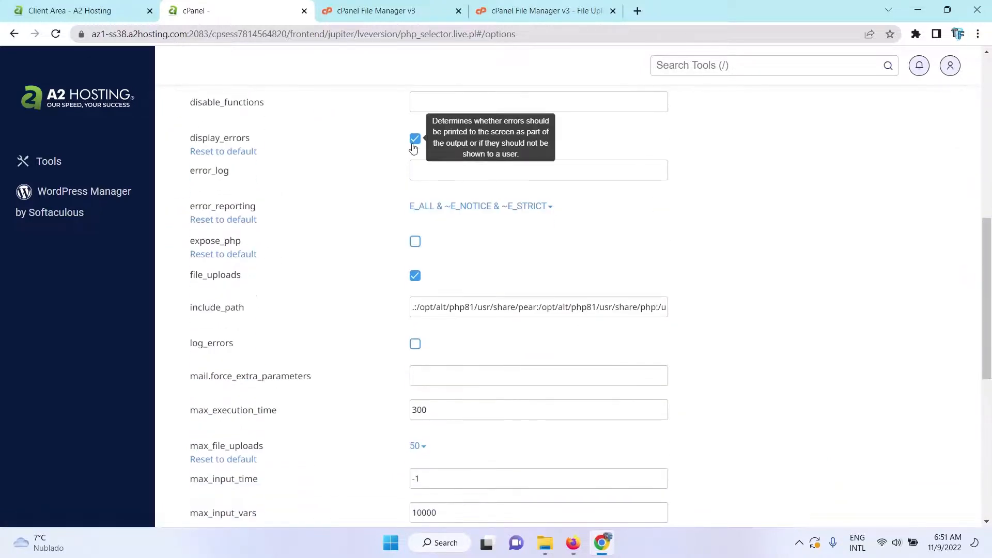
click(415, 139)
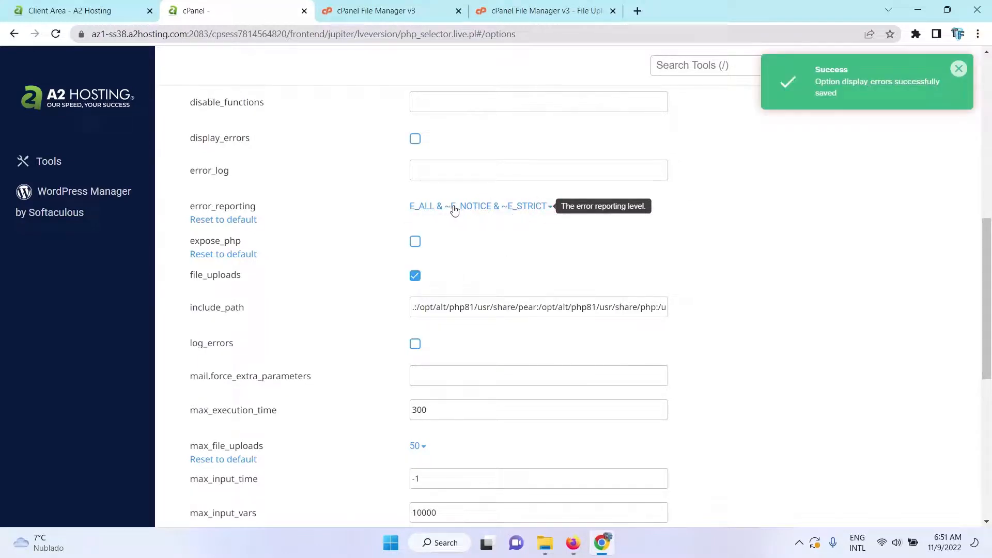
click(481, 206)
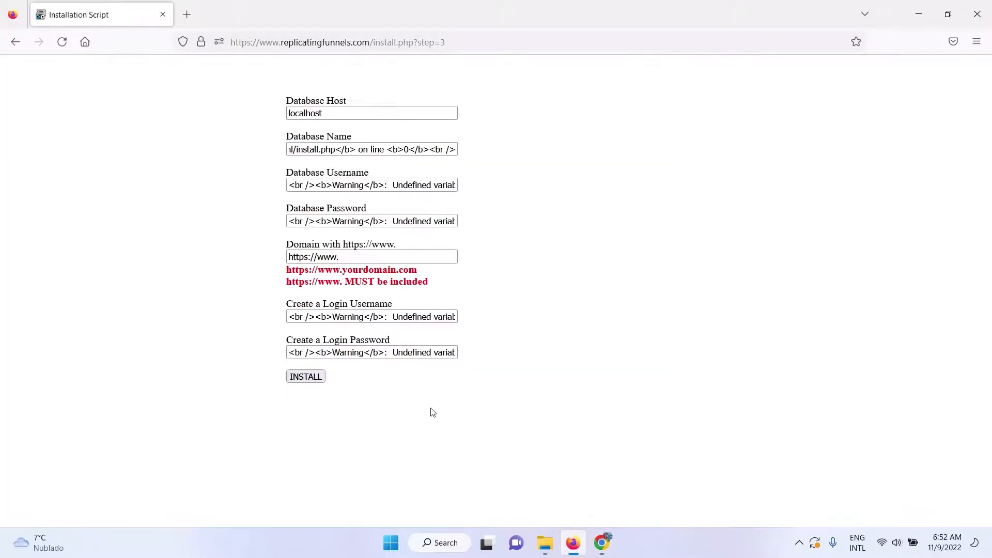
- Reload install.php?step=3 so the database form shows clean empty fields
click(306, 376)
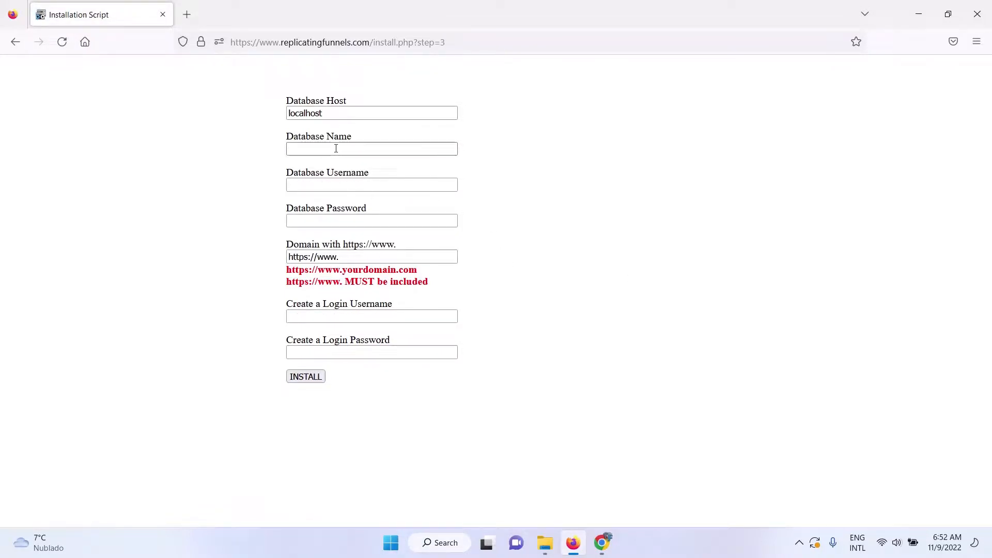
mouse_move(383, 153)
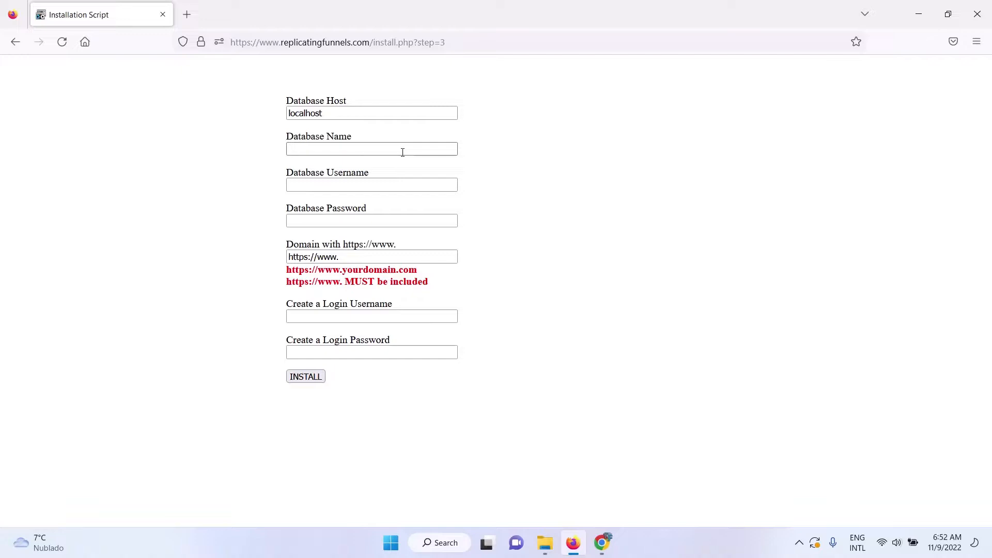
mouse_move(396, 167)
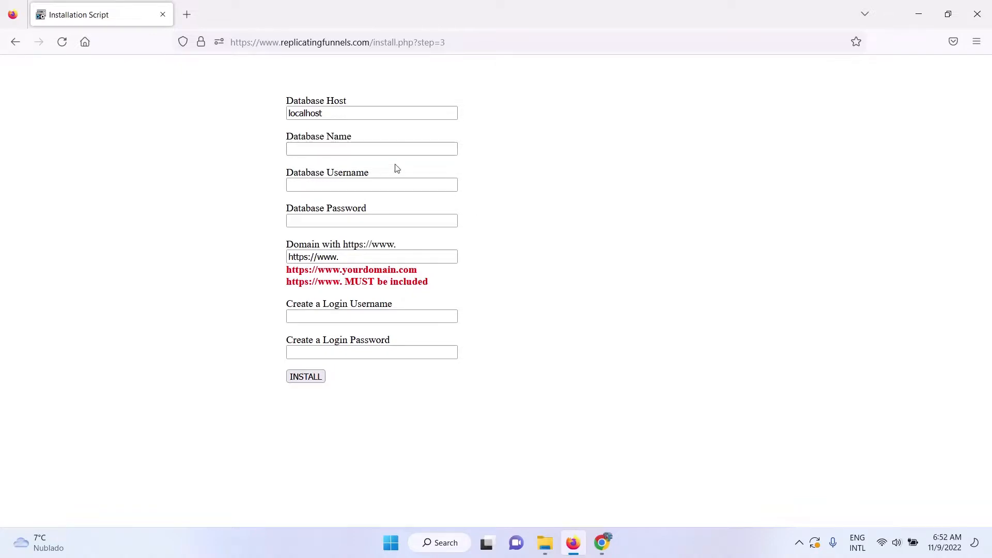
mouse_move(365, 160)
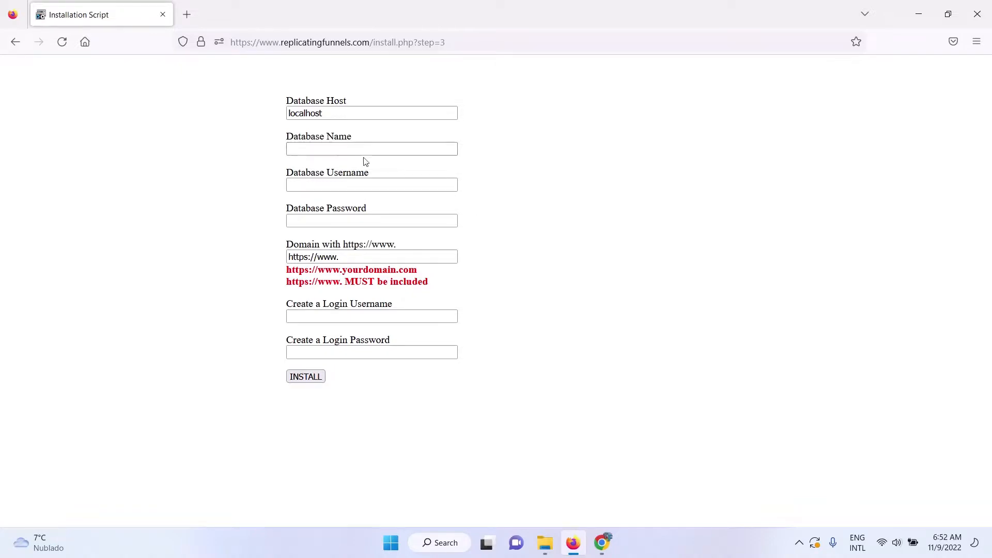